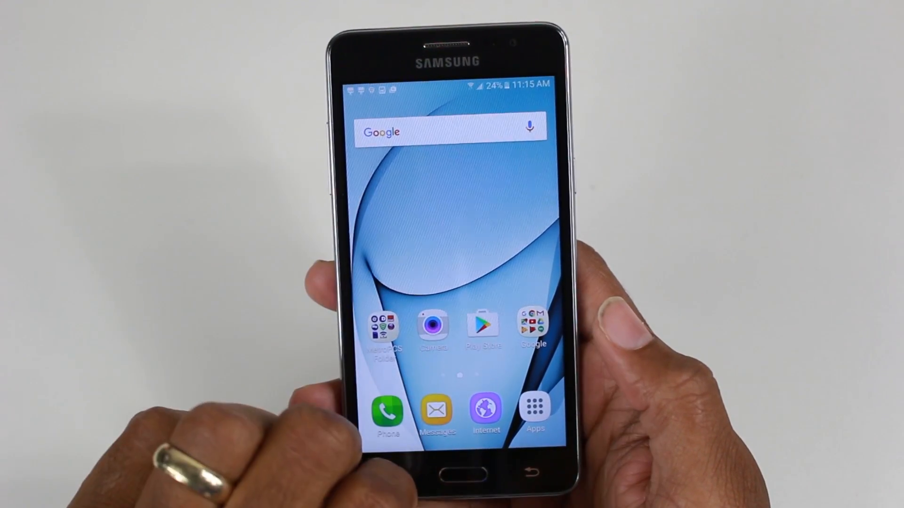
# - Search the Play Store for 'mightytext' and open the MightyText SMS Text Messaging listing
pyautogui.click(483, 328)
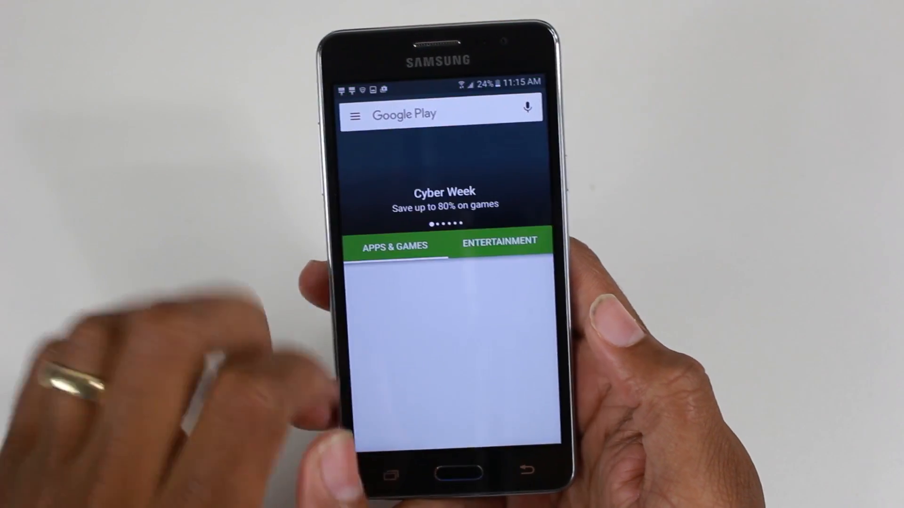
pyautogui.click(441, 114)
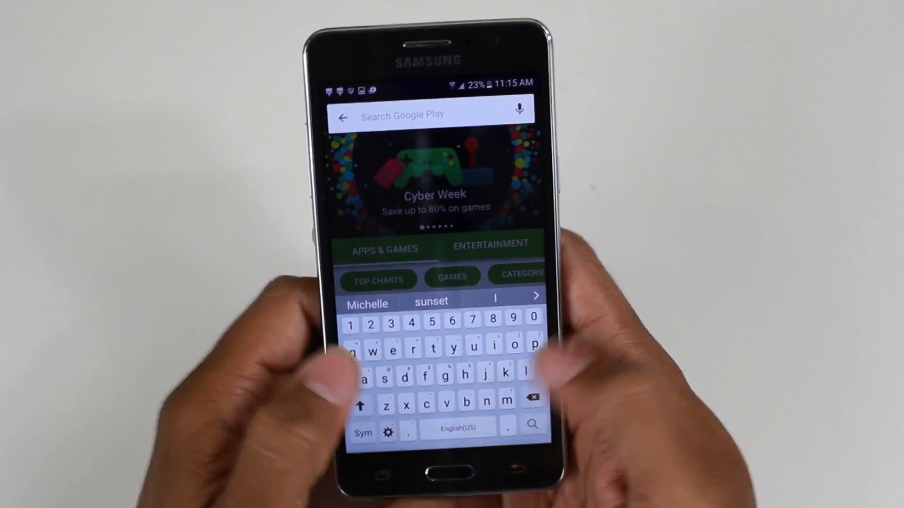
pyautogui.write('mogty')
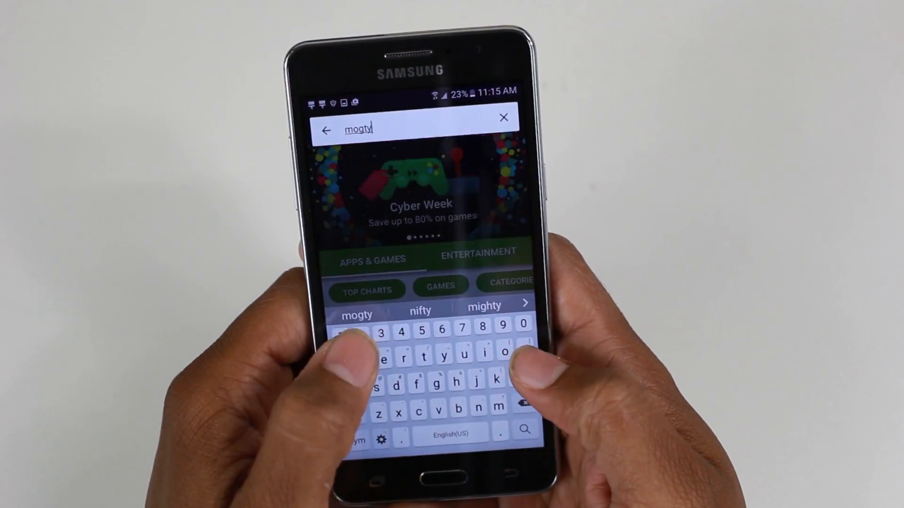
pyautogui.click(485, 306)
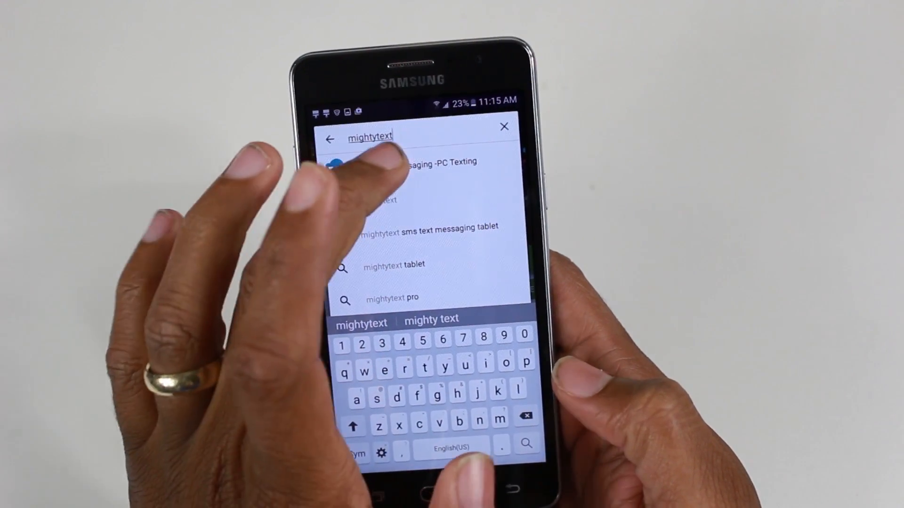
pyautogui.click(409, 164)
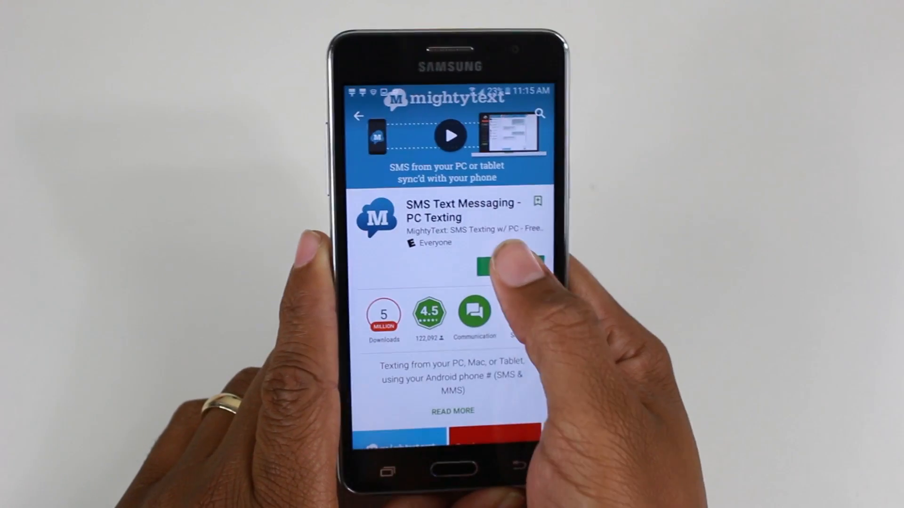
# - Install MightyText, accept the Android 6.0 notice, and launch the app
pyautogui.click(510, 265)
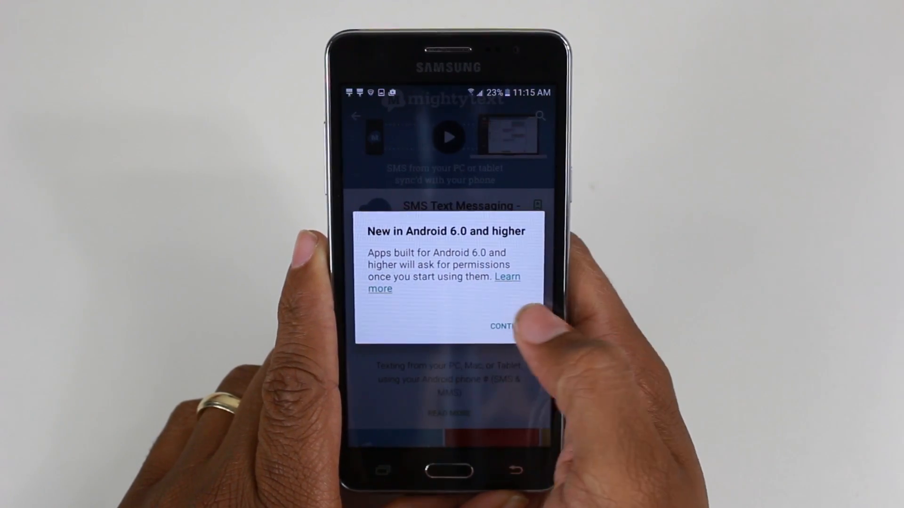
pyautogui.click(502, 326)
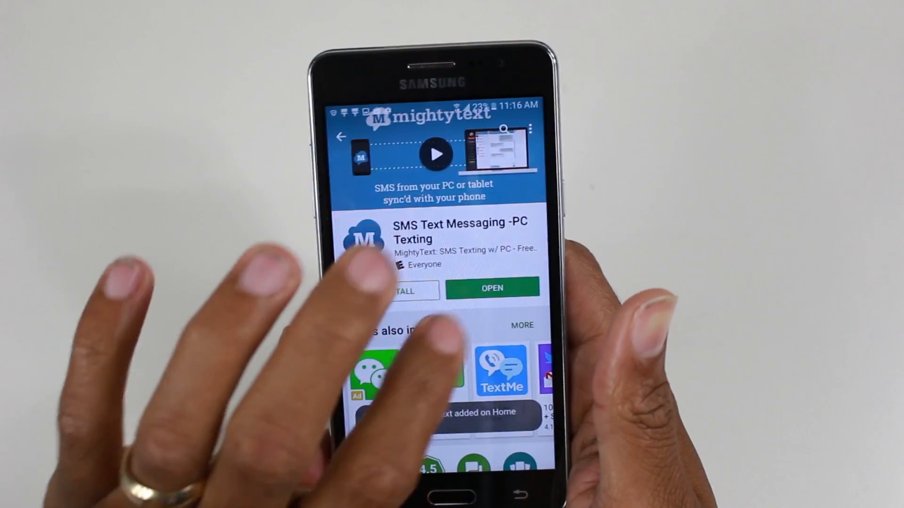
pyautogui.click(491, 288)
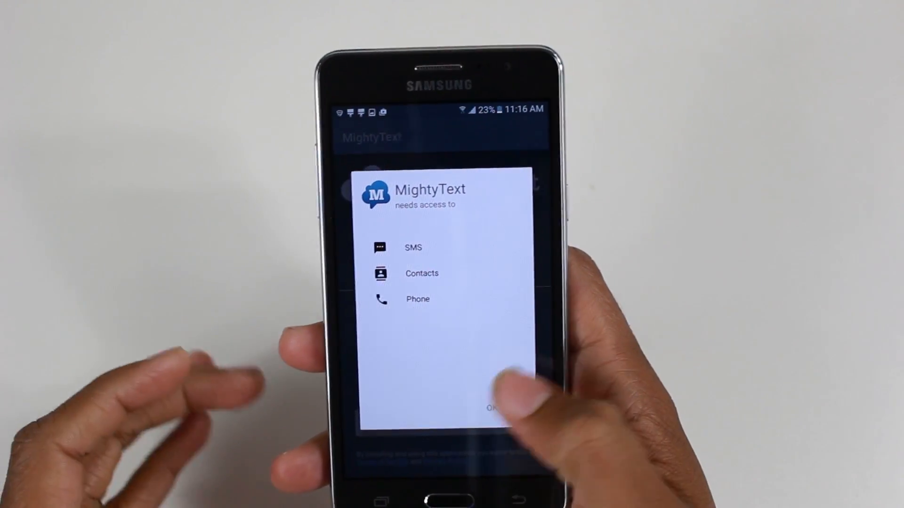
# - Accept MightyText's required access list and allow the contacts and SMS permissions
pyautogui.click(491, 408)
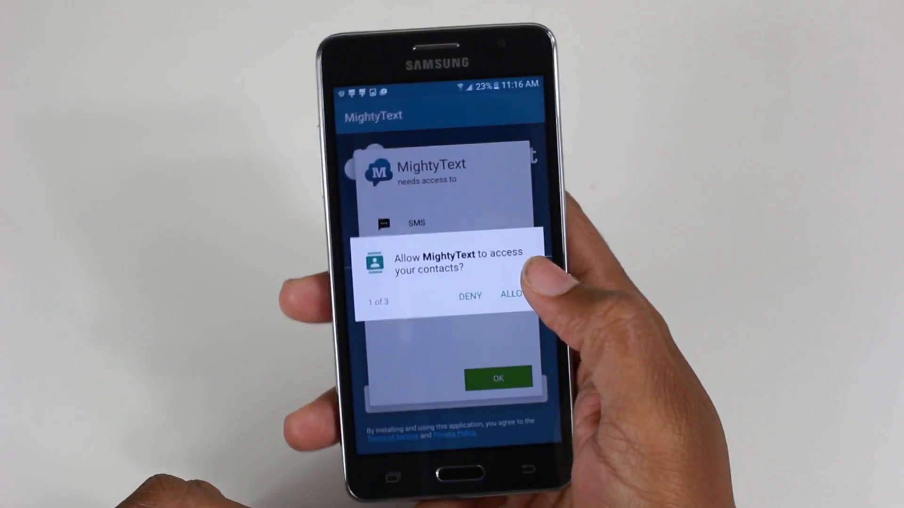
pyautogui.click(512, 292)
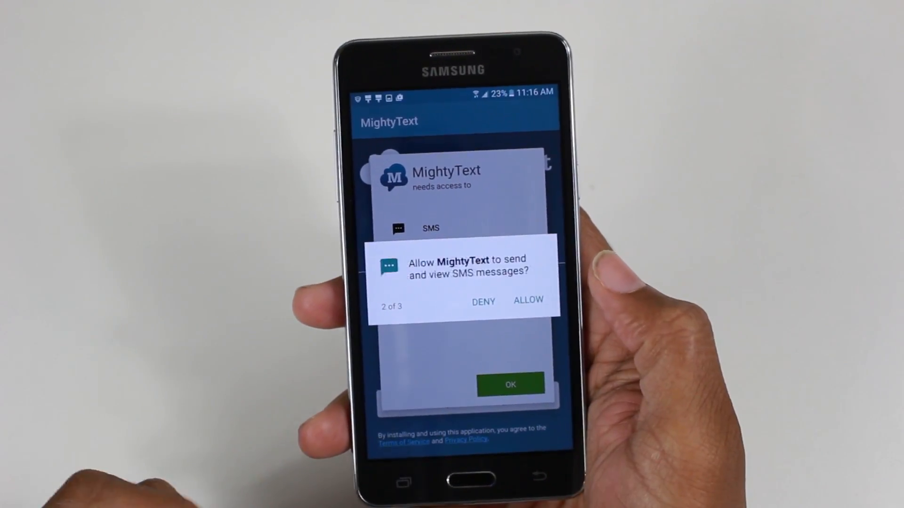
pyautogui.click(528, 300)
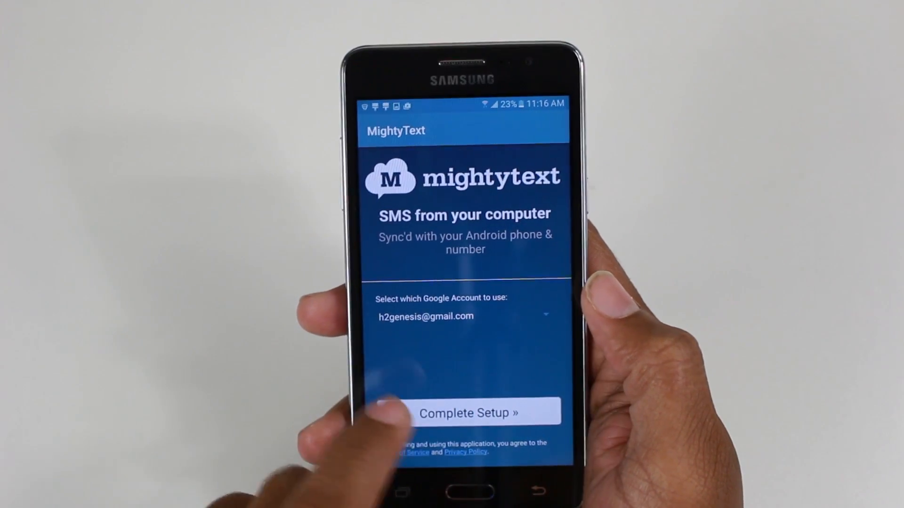
# - Complete Setup with the chosen Google account and allow Google App Engine access
pyautogui.click(464, 413)
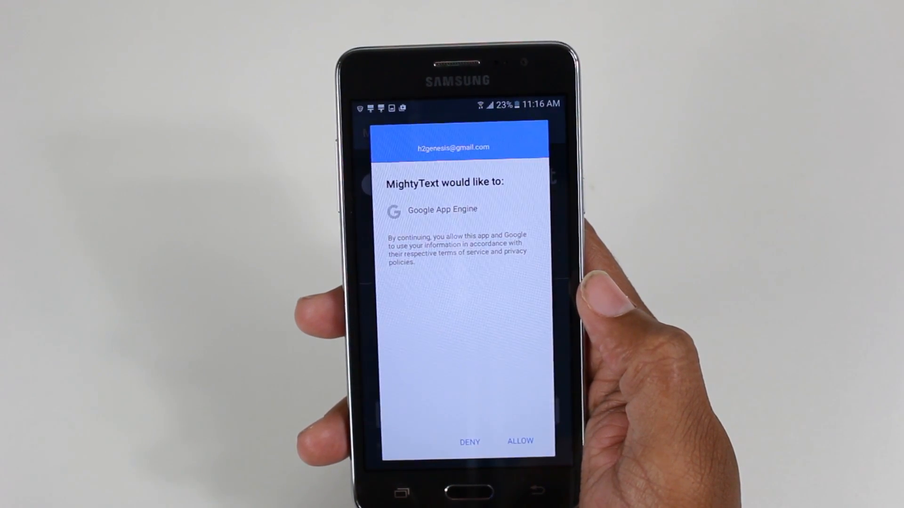
pyautogui.click(519, 441)
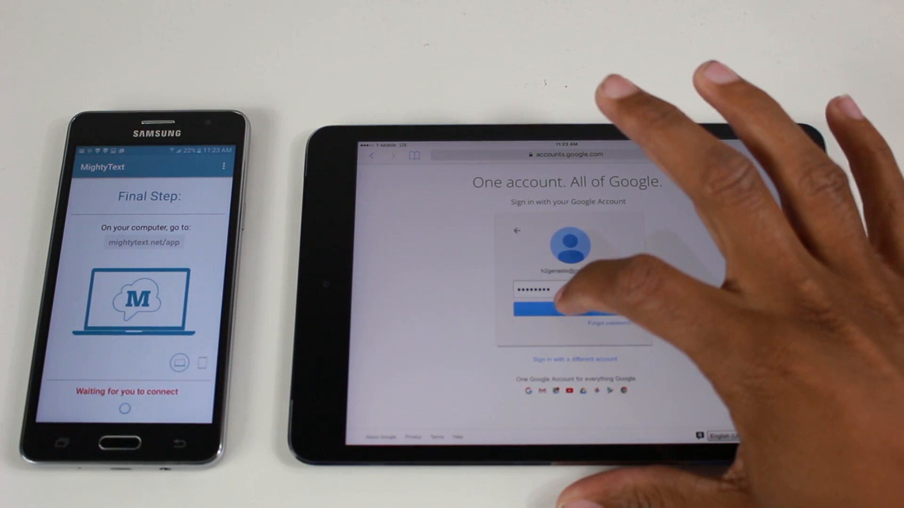
# - Sign in to Google without saving the password, then enter mightytext.net in Safari
pyautogui.click(573, 305)
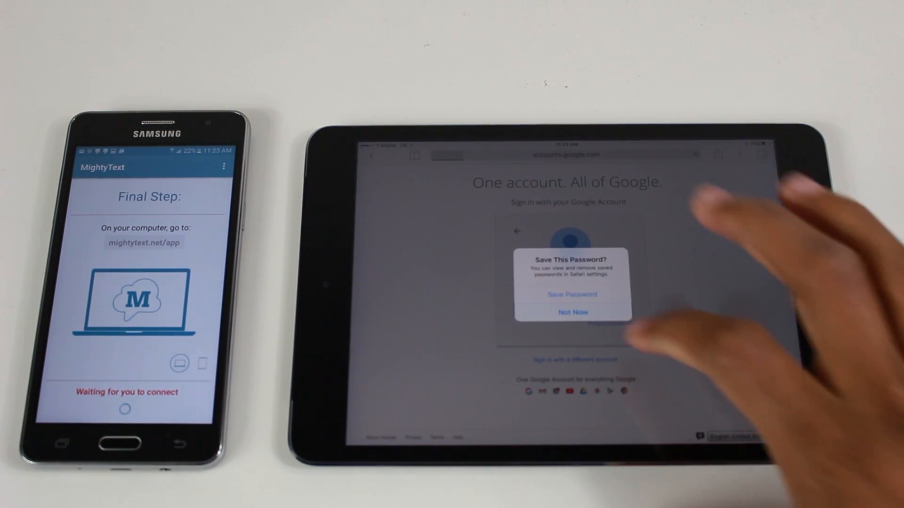
pyautogui.click(572, 313)
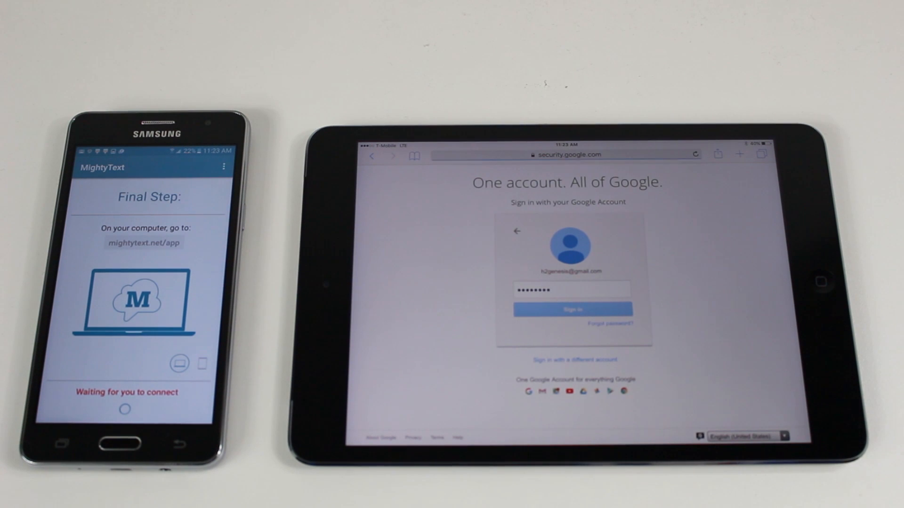
pyautogui.click(572, 310)
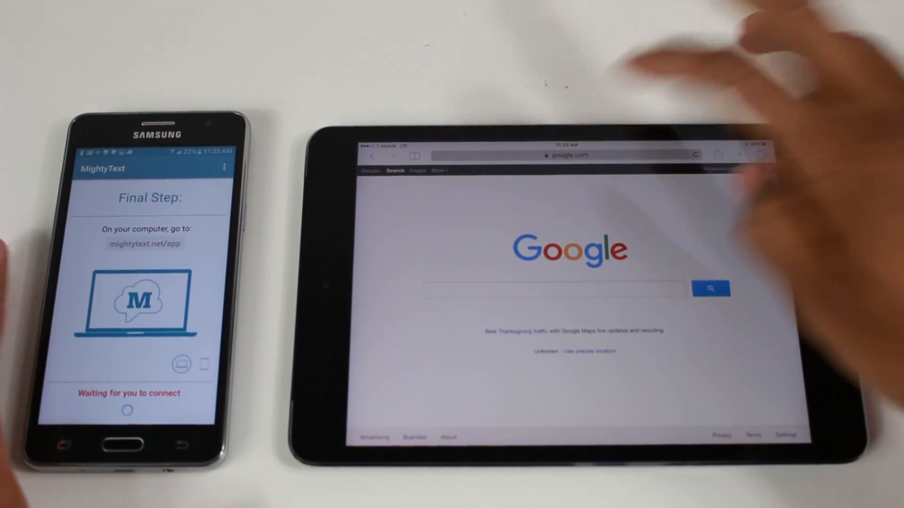
pyautogui.write('mightytext')
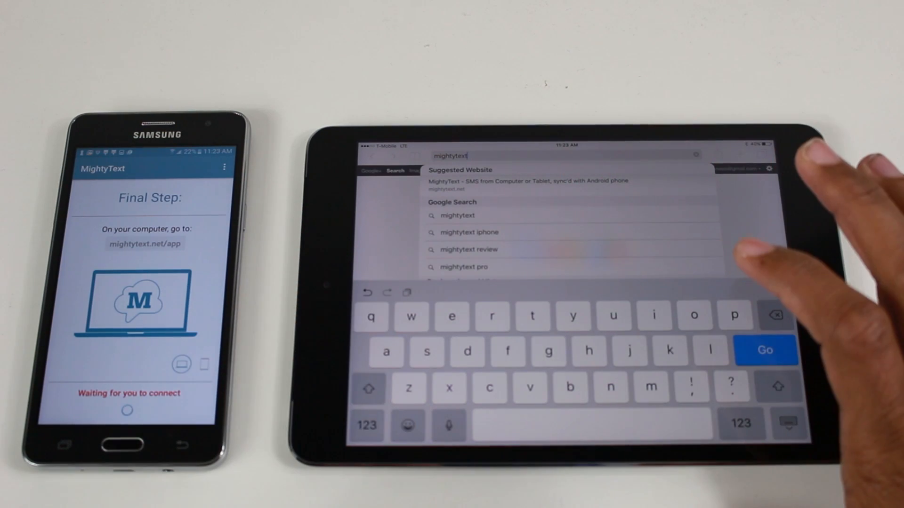
pyautogui.write('.n')
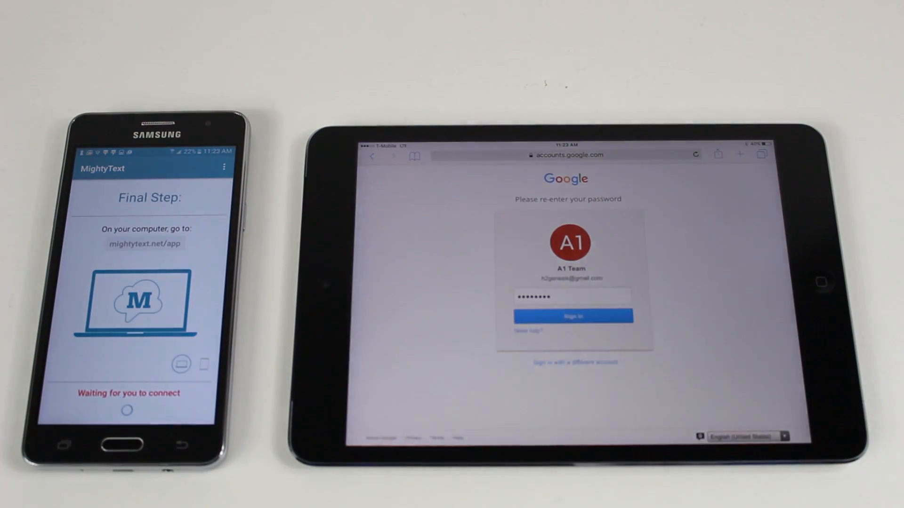
# - Re-enter the Google password and sign in to load the mightytext.net web app
pyautogui.click(573, 315)
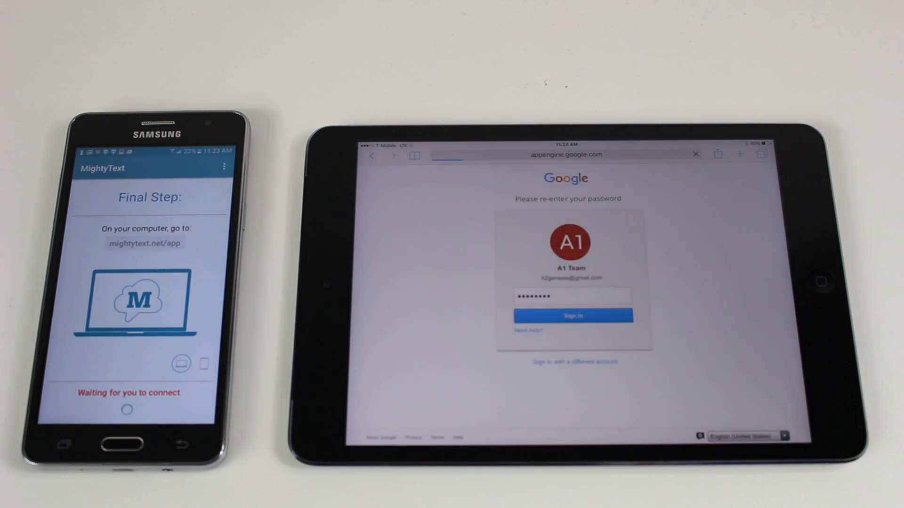
pyautogui.click(573, 315)
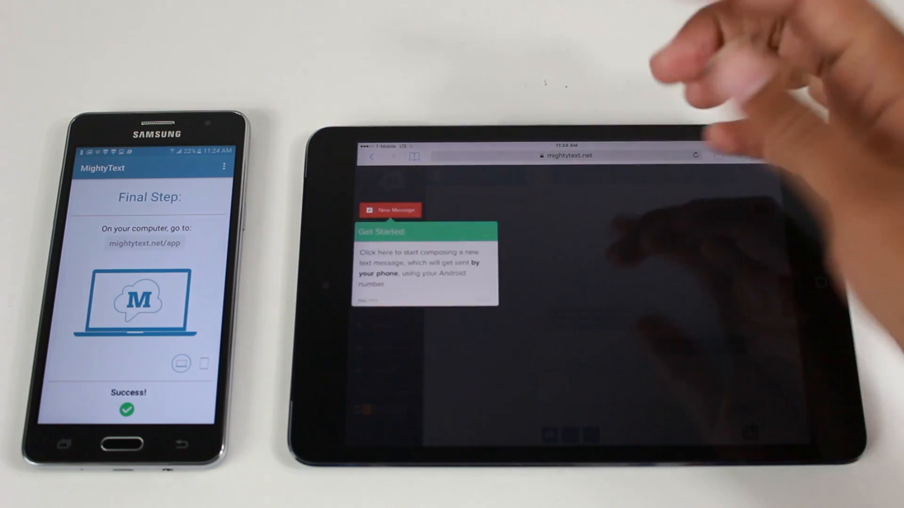
# - Send the prefilled test message, dismiss the blank warning, and reply 'Hey what's up'
pyautogui.click(391, 209)
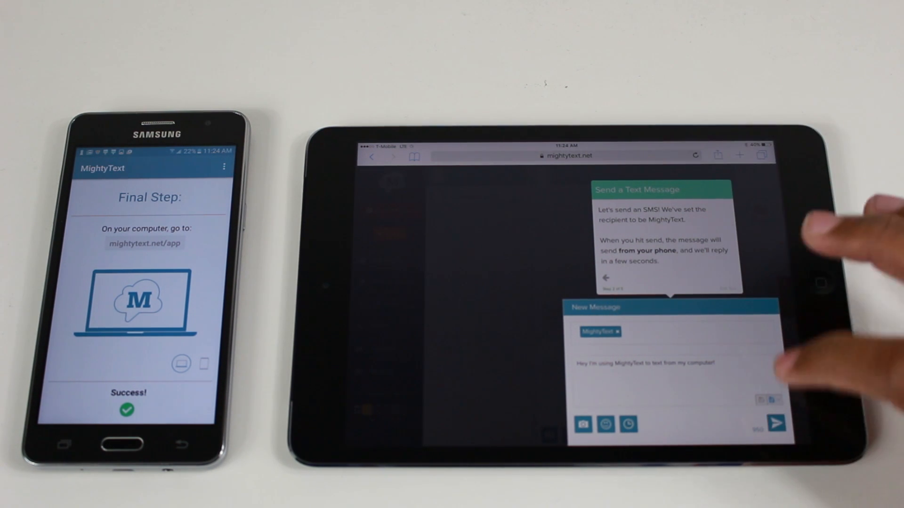
pyautogui.click(776, 423)
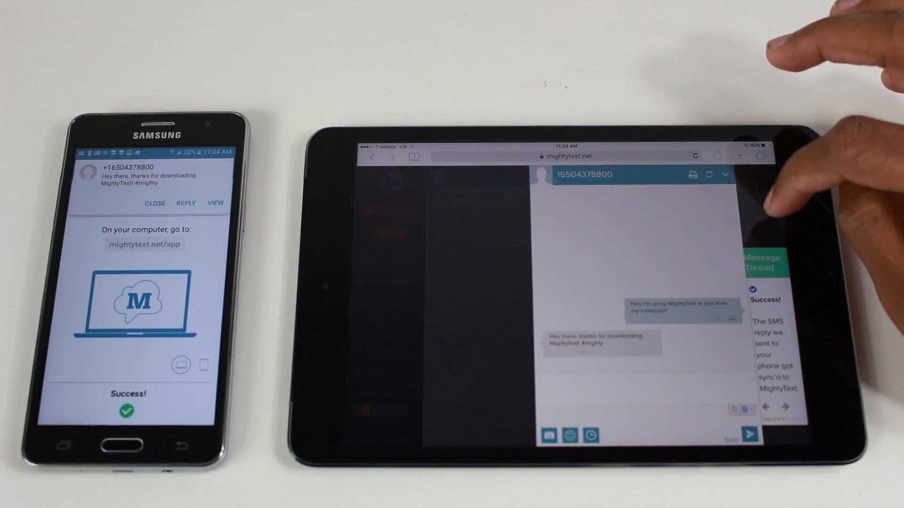
pyautogui.click(749, 436)
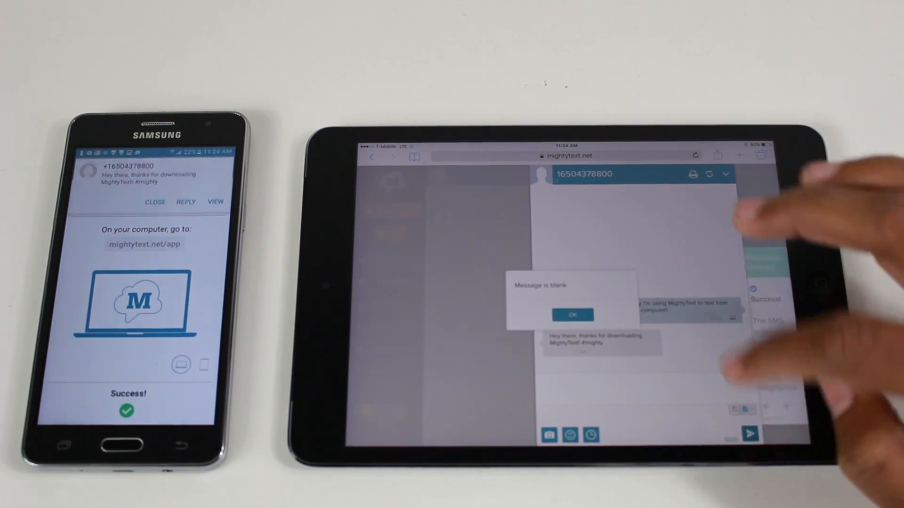
pyautogui.click(572, 315)
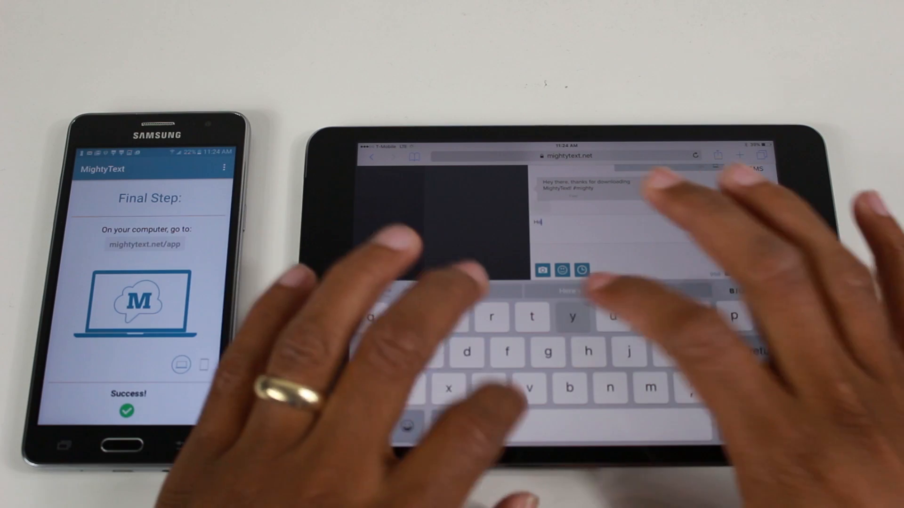
pyautogui.write("Hey what's up")
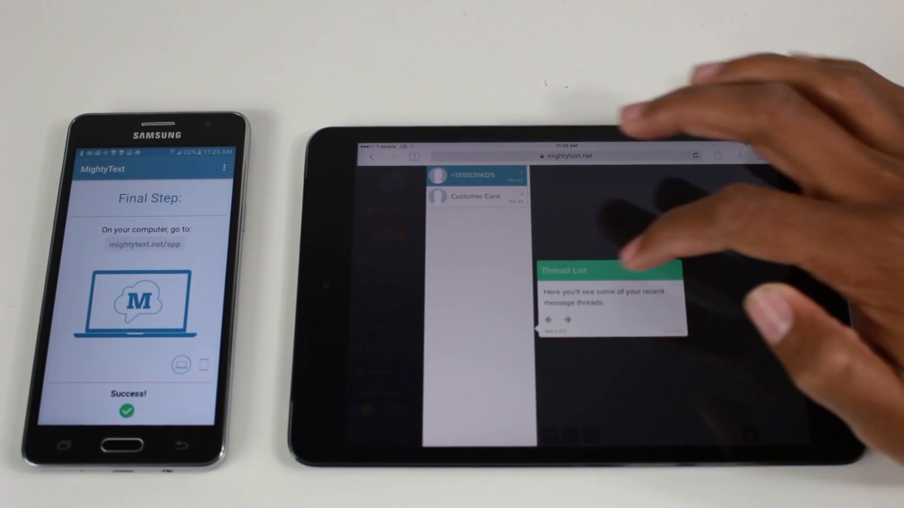
# - Advance past the final tour tip and choose Start Using MightyText
pyautogui.click(568, 320)
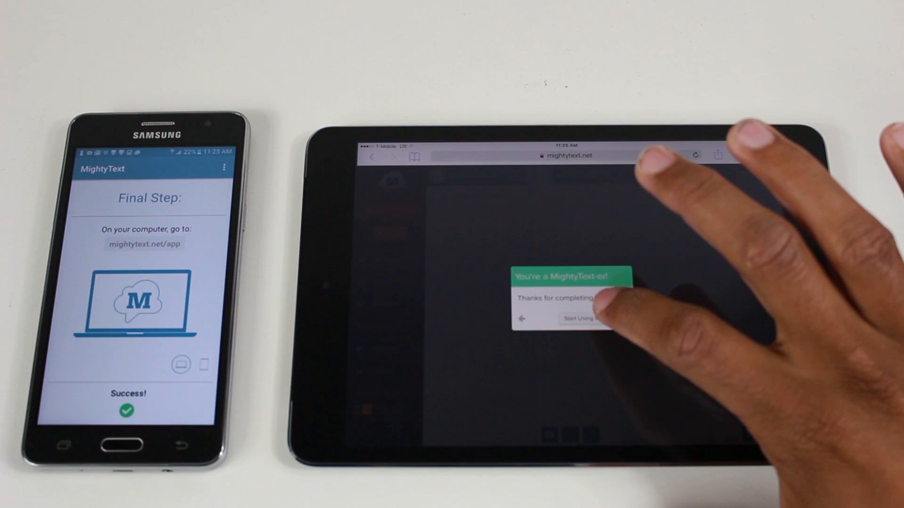
pyautogui.click(582, 319)
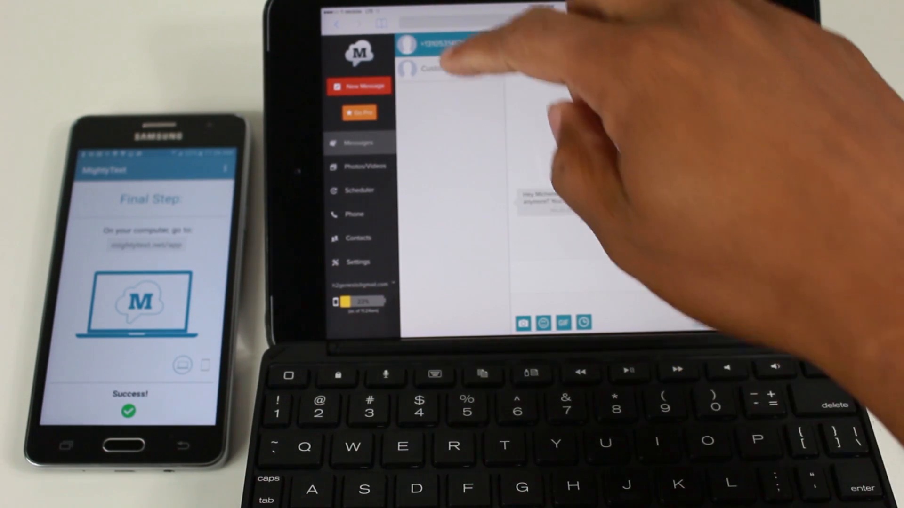
# - Open the top conversation in the Messages thread list
pyautogui.click(447, 44)
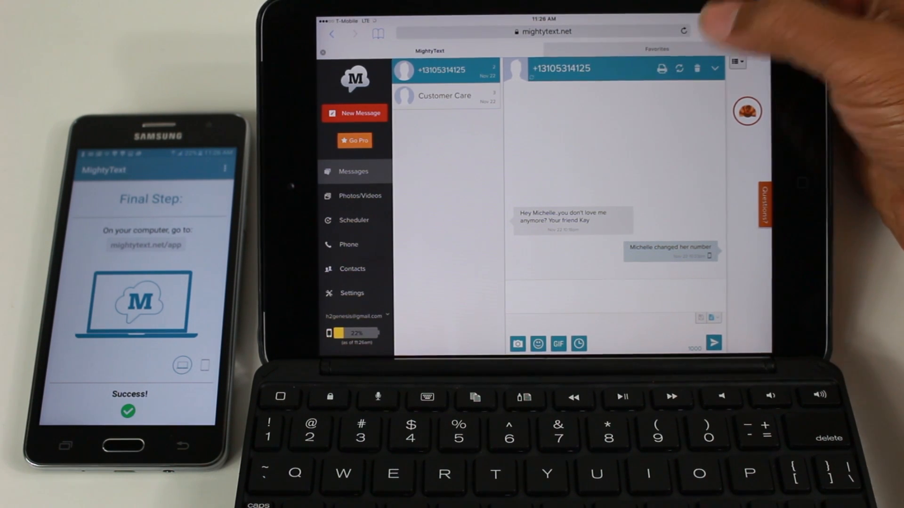
# - Choose Add to Home Screen from Safari's Share options for the MightyText page
pyautogui.click(707, 31)
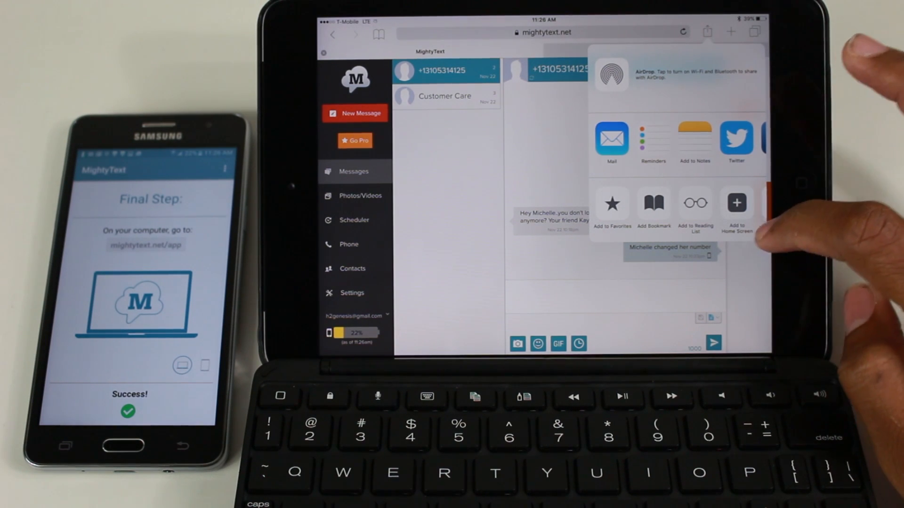
pyautogui.click(737, 207)
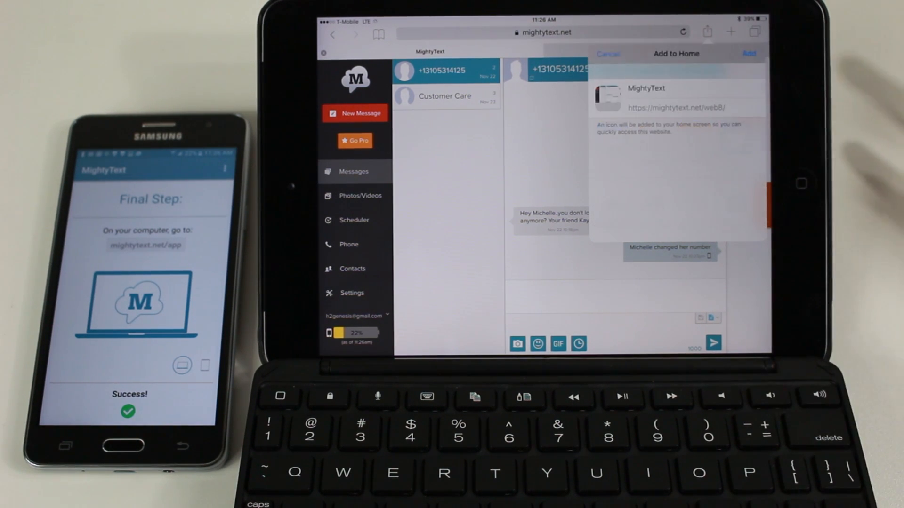